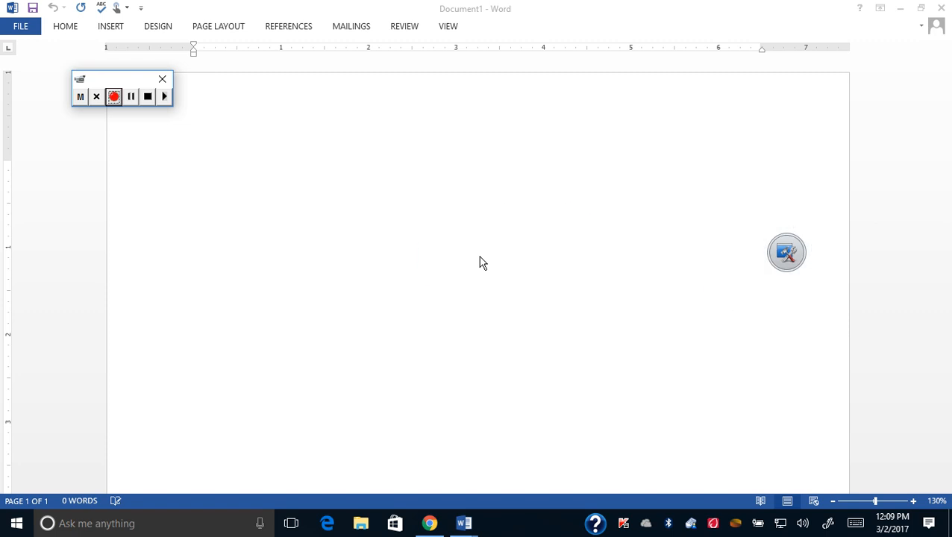
- Enable the pen toolbar, circle 8, and sketch an atom with an electron jumping levels
click(786, 252)
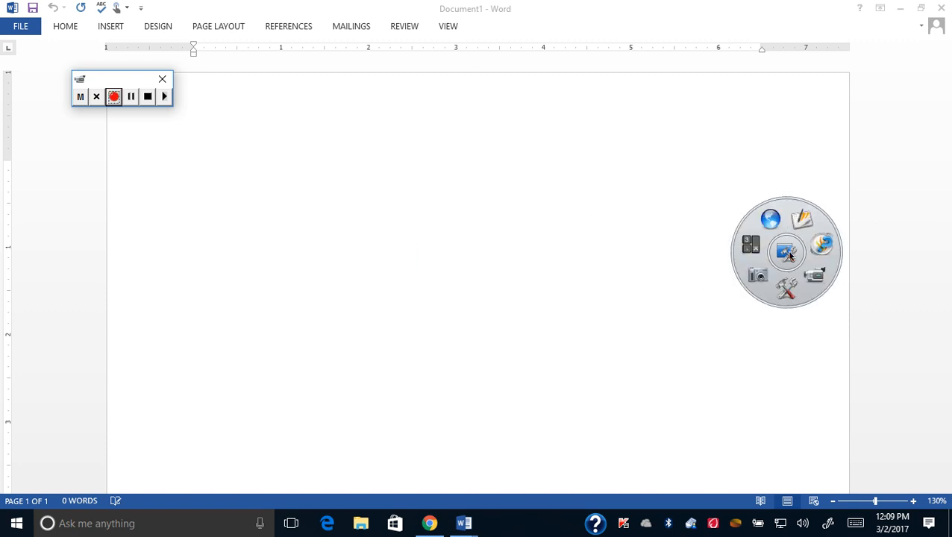
click(785, 252)
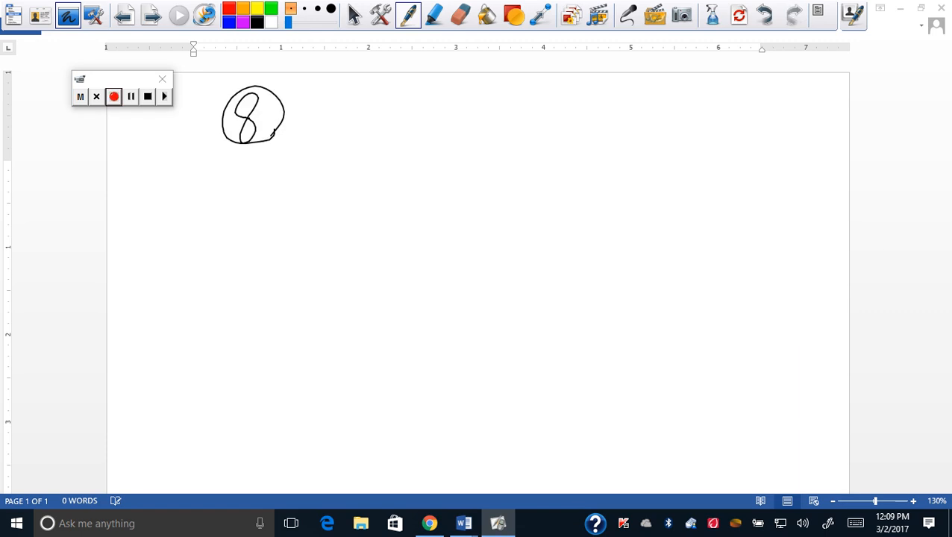
drag(425, 156, 444, 191)
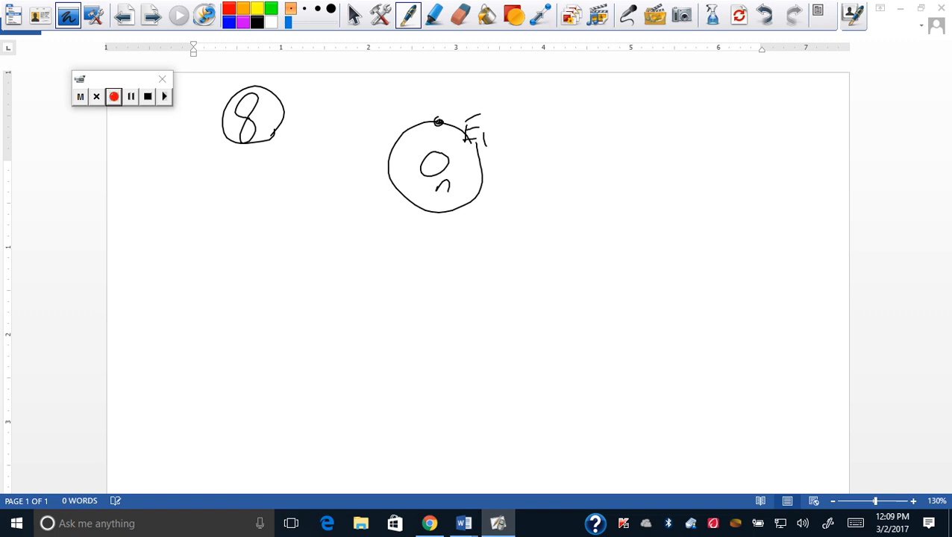
drag(367, 112, 512, 108)
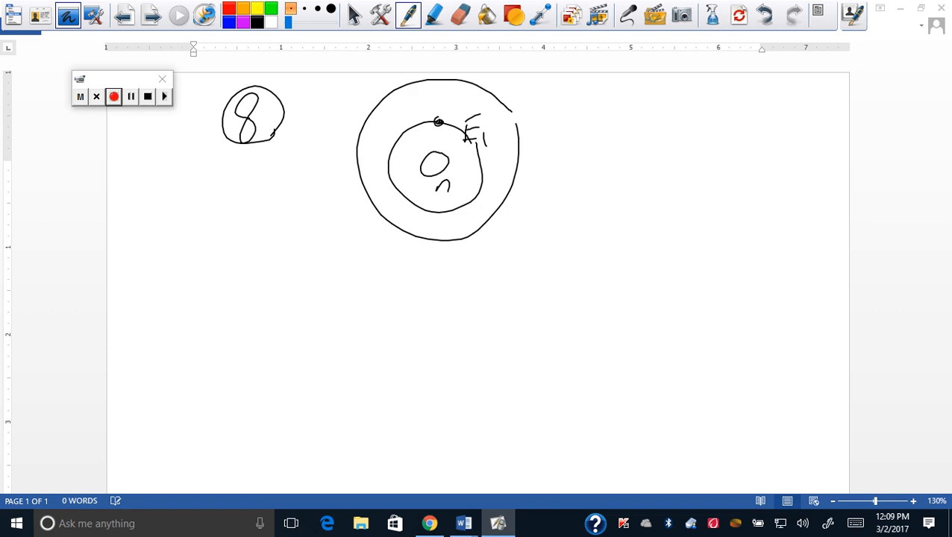
drag(440, 75, 439, 121)
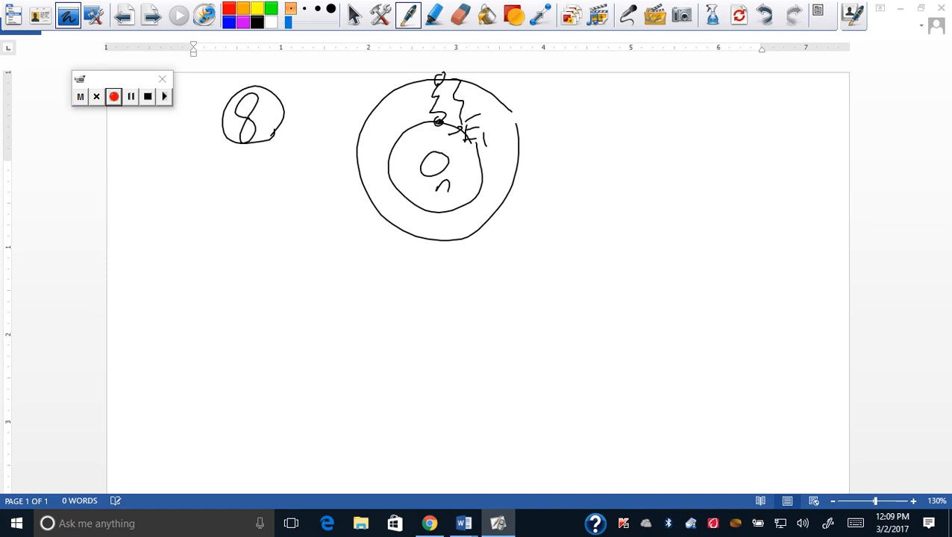
- Write and circle the note 'wavelengths of light + heat', then circle 9
drag(531, 95, 568, 81)
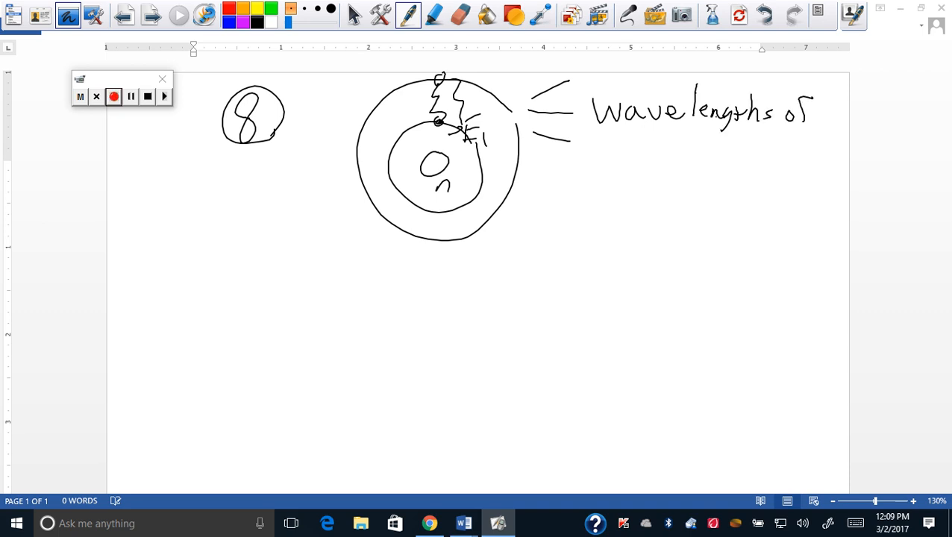
drag(654, 134, 723, 150)
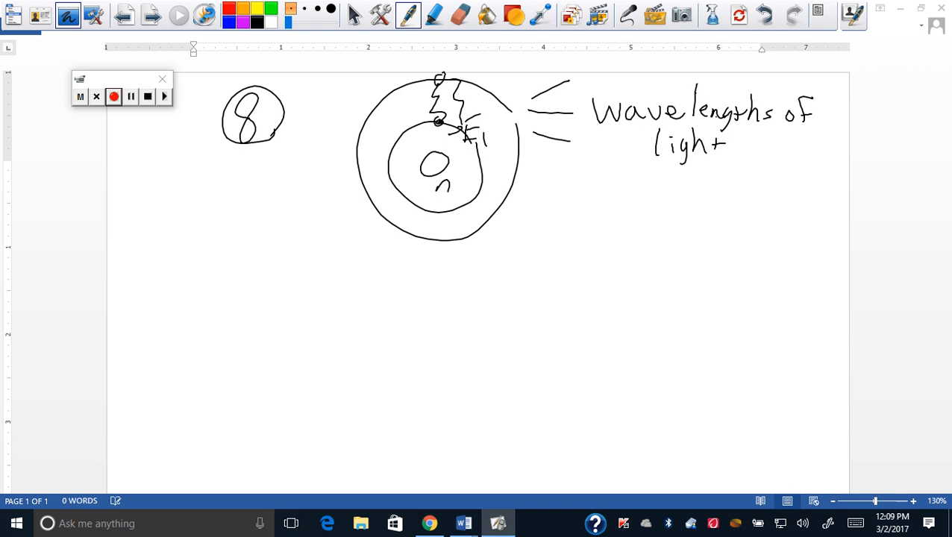
drag(734, 145, 813, 149)
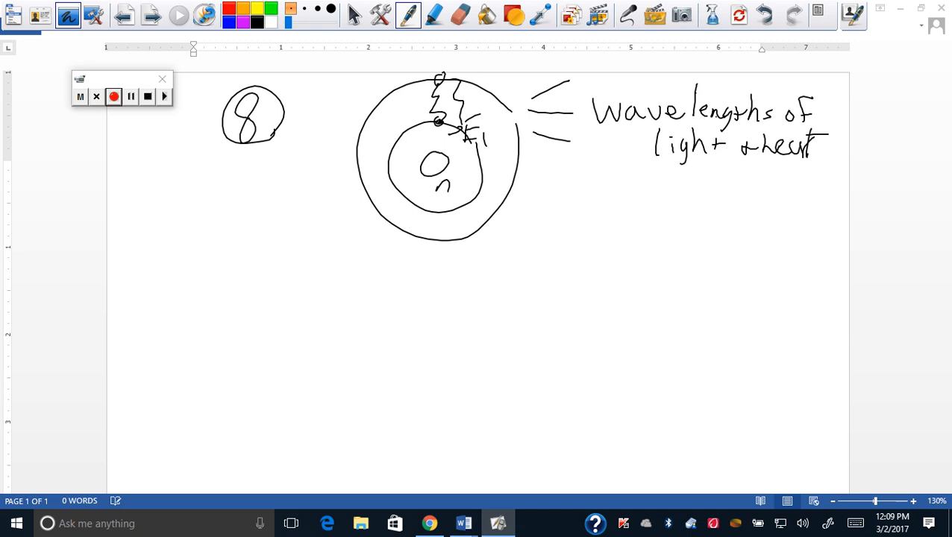
drag(439, 134, 492, 112)
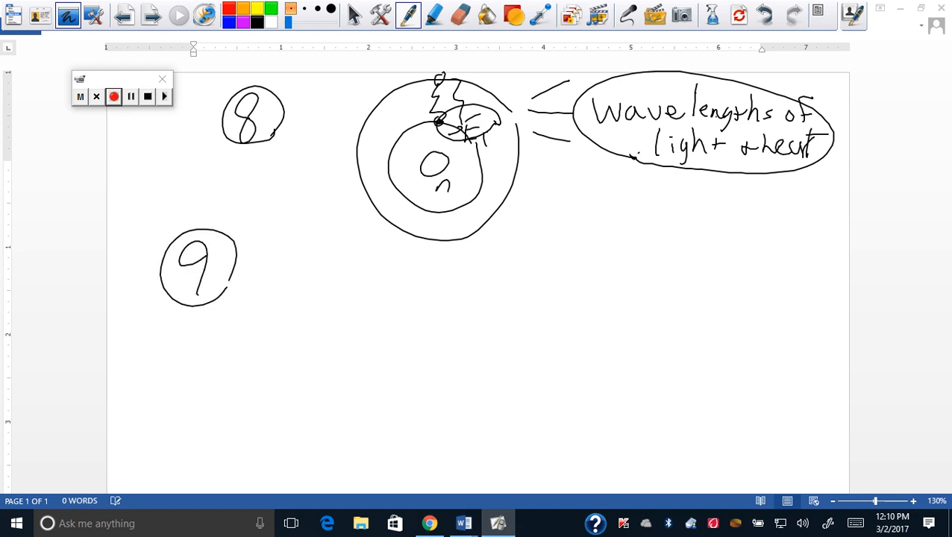
- Toggle the select tool, click into the page, and re-enable the pen
click(355, 15)
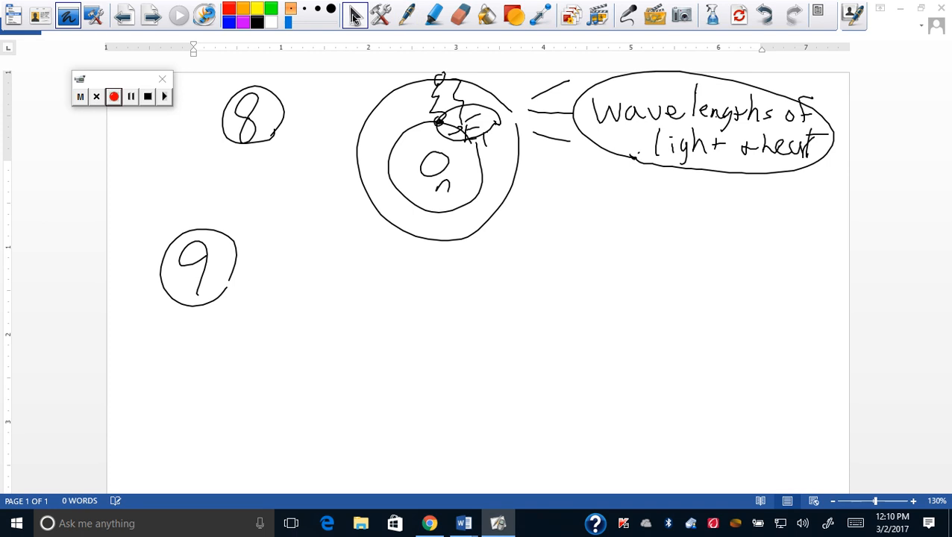
click(429, 522)
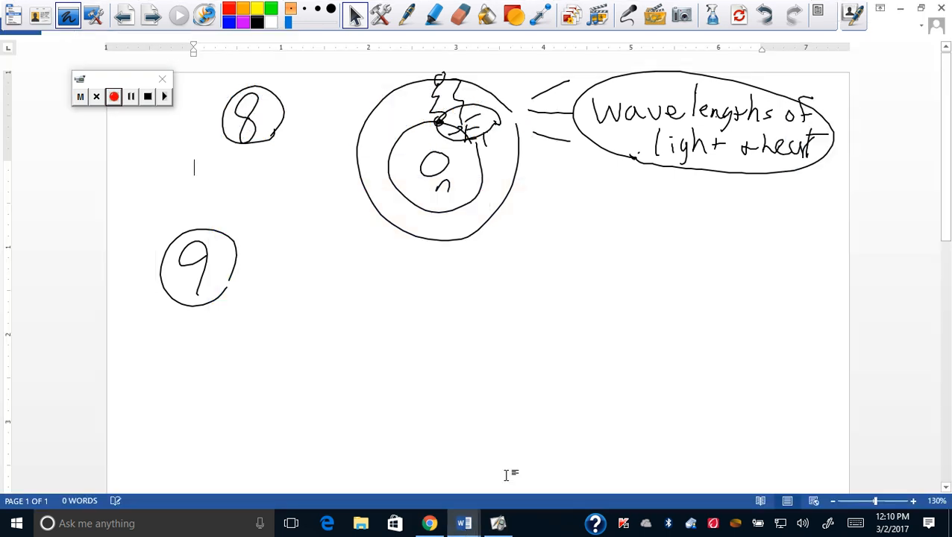
click(408, 15)
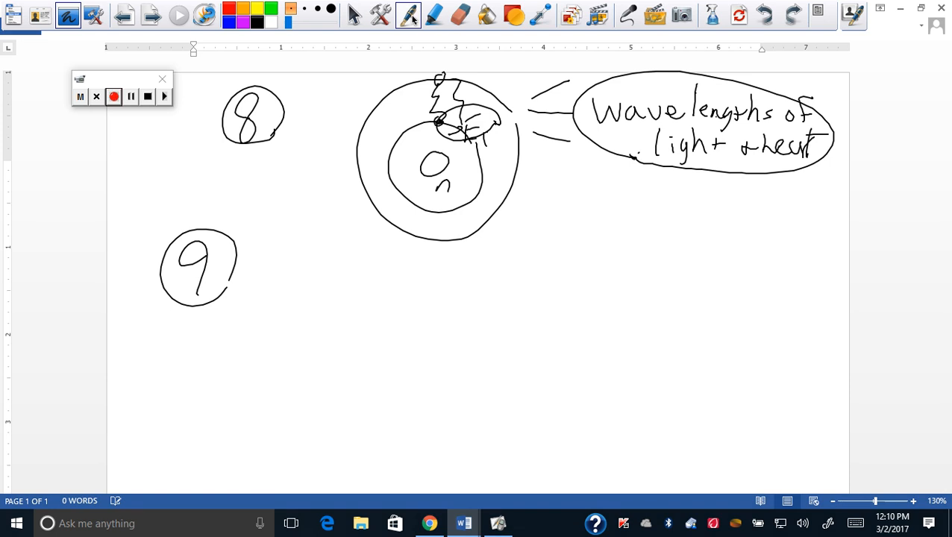
click(194, 167)
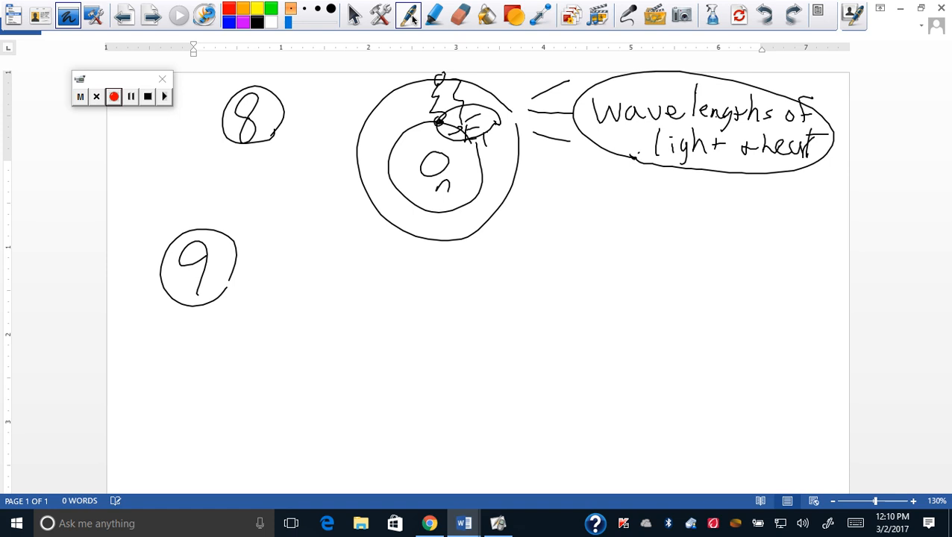
- Sketch question 9's multi-level atom with red, orange and blue transition waves
drag(291, 321, 336, 366)
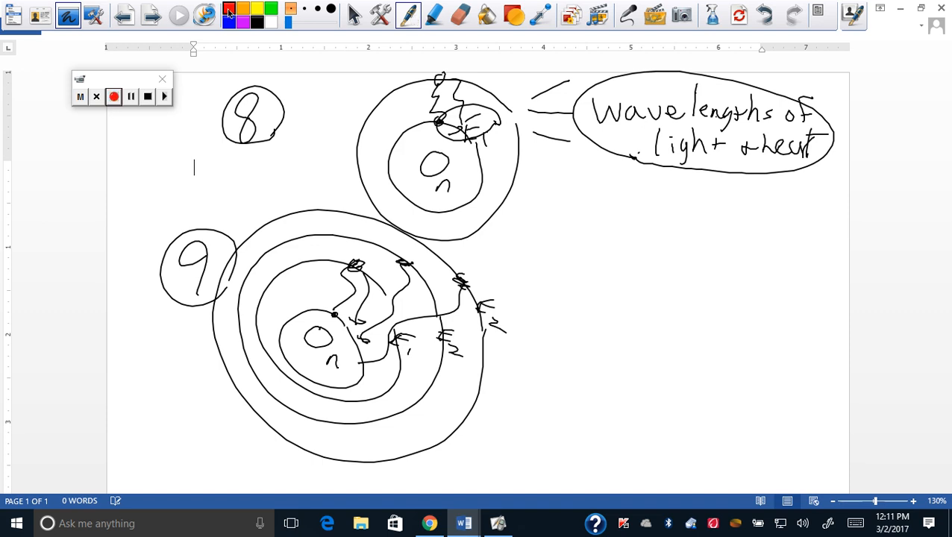
drag(356, 265, 351, 324)
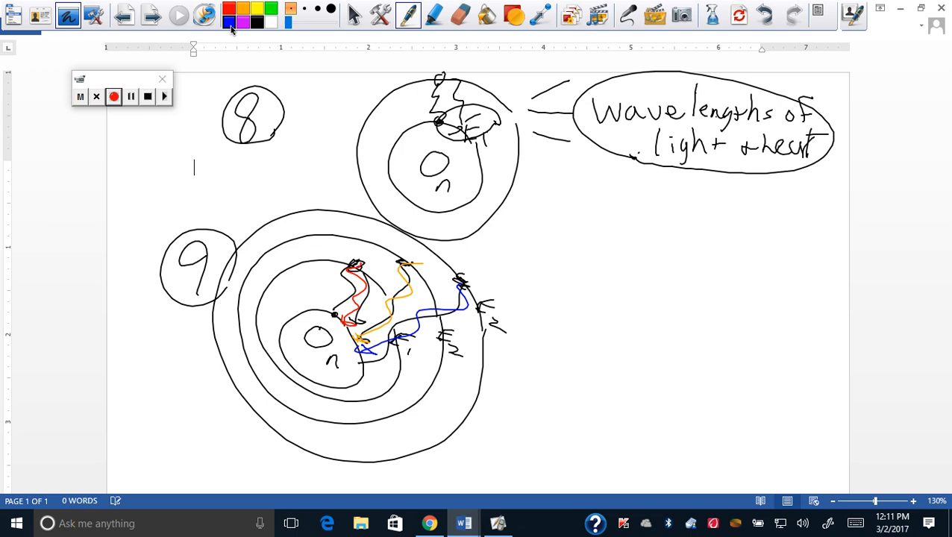
click(354, 15)
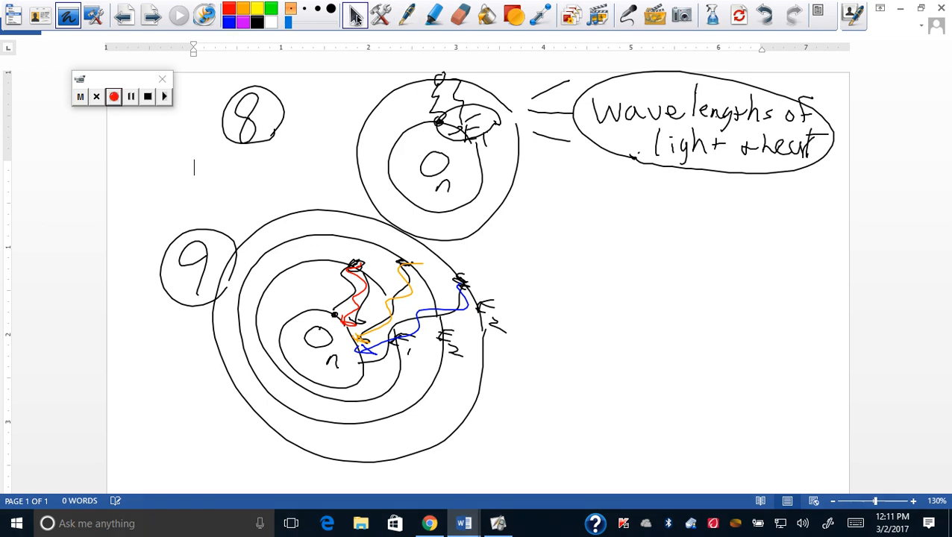
click(429, 523)
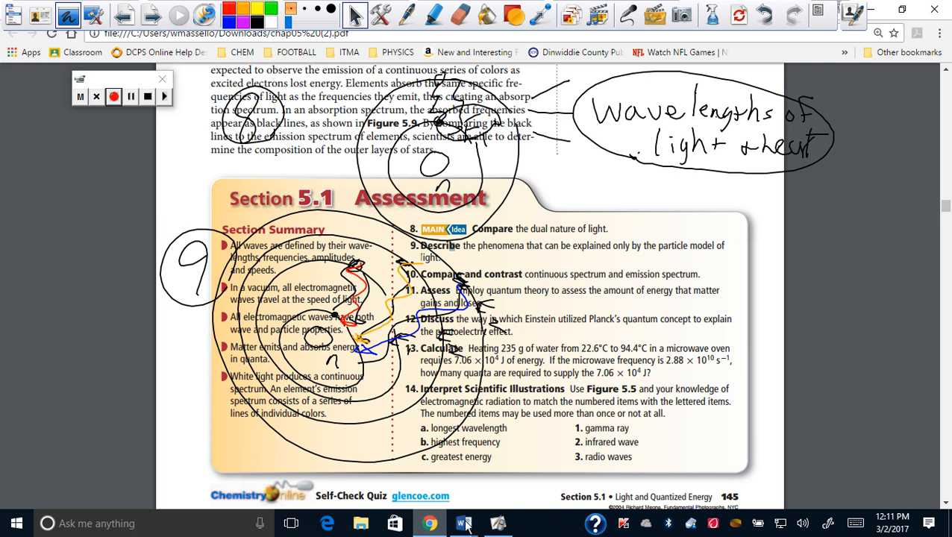
- Return from the Chrome textbook PDF to the Word document
click(464, 523)
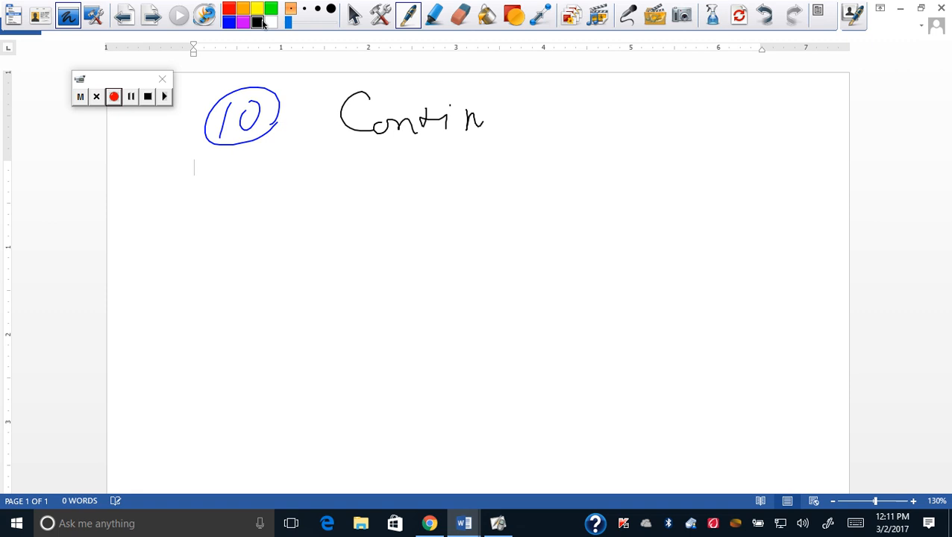
- Write 'Continuous = ROYGBIV' beside the circled 10
drag(485, 119, 533, 123)
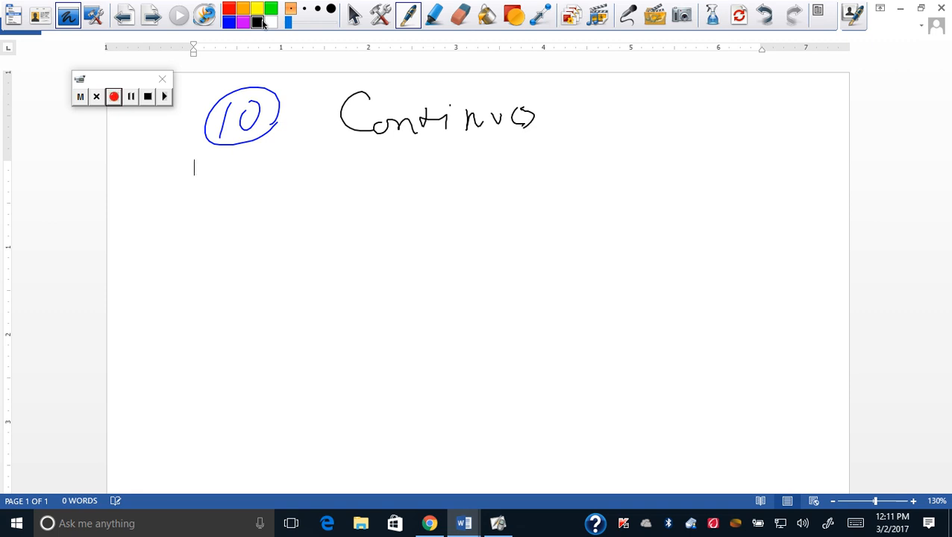
drag(537, 116, 615, 119)
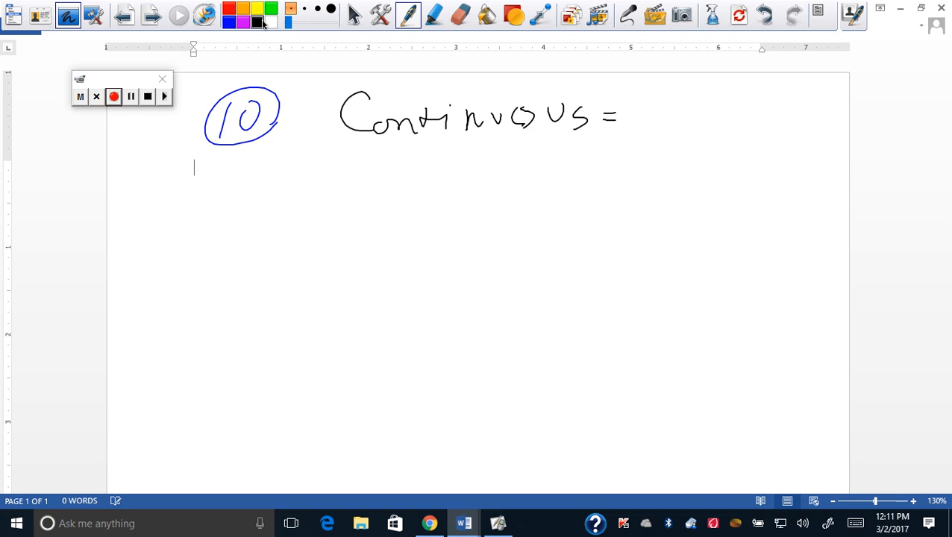
drag(656, 127, 735, 97)
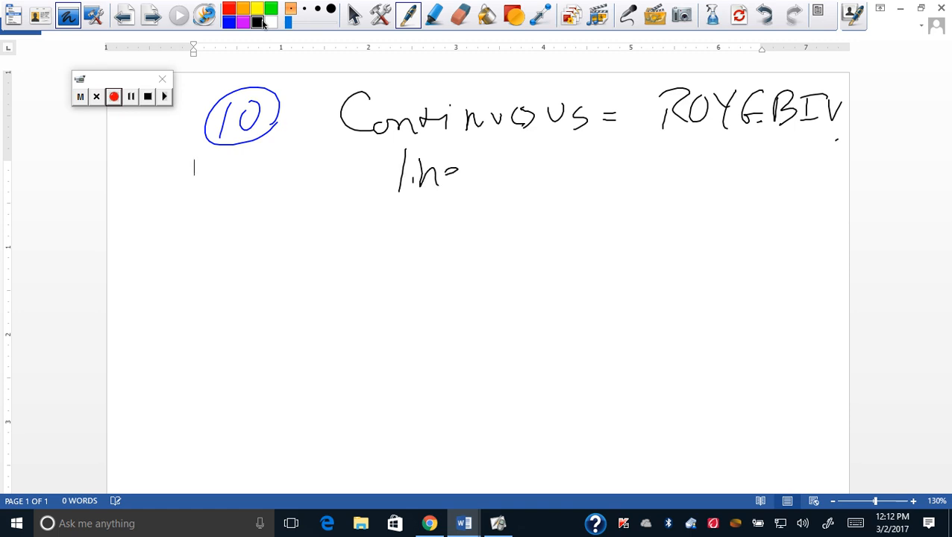
- Write 'line = lines of certain colors' on the row below, then stop drawing
drag(447, 172, 492, 172)
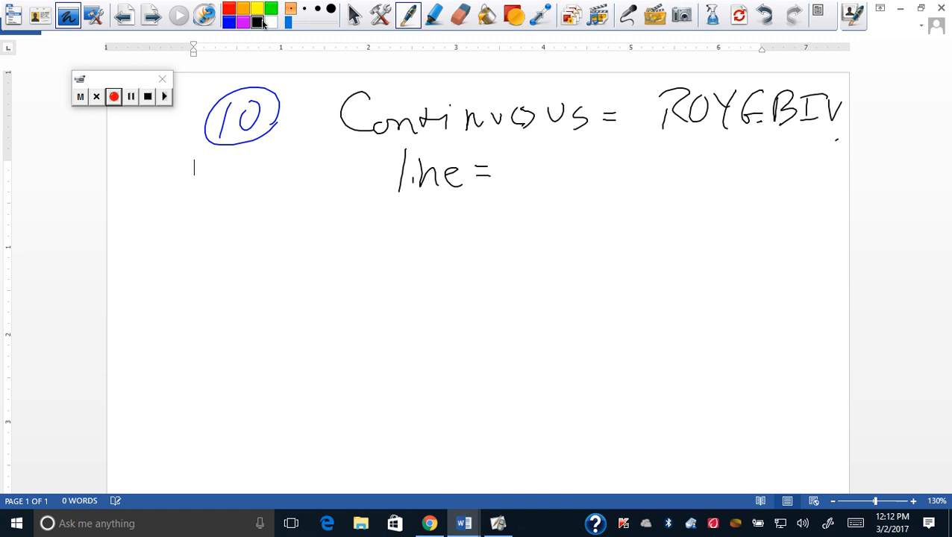
drag(515, 172, 597, 175)
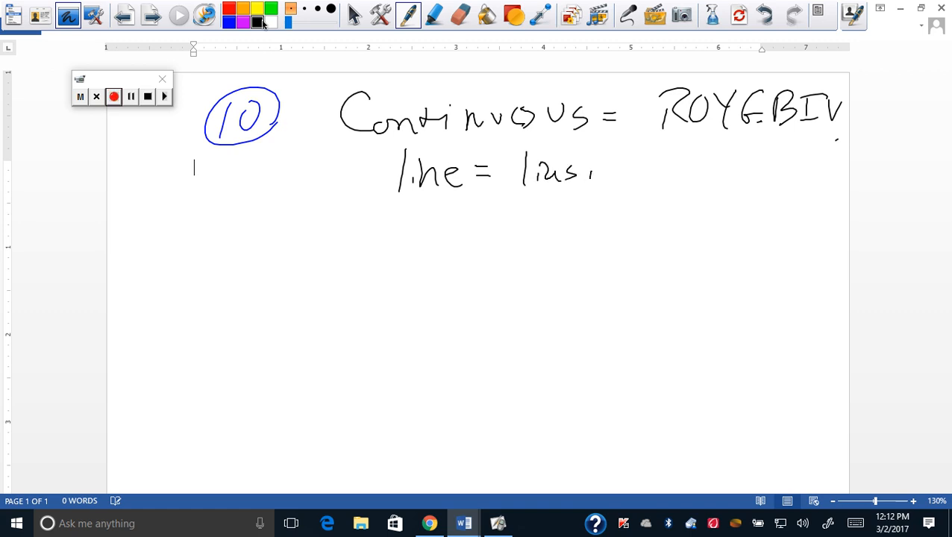
drag(590, 172, 682, 175)
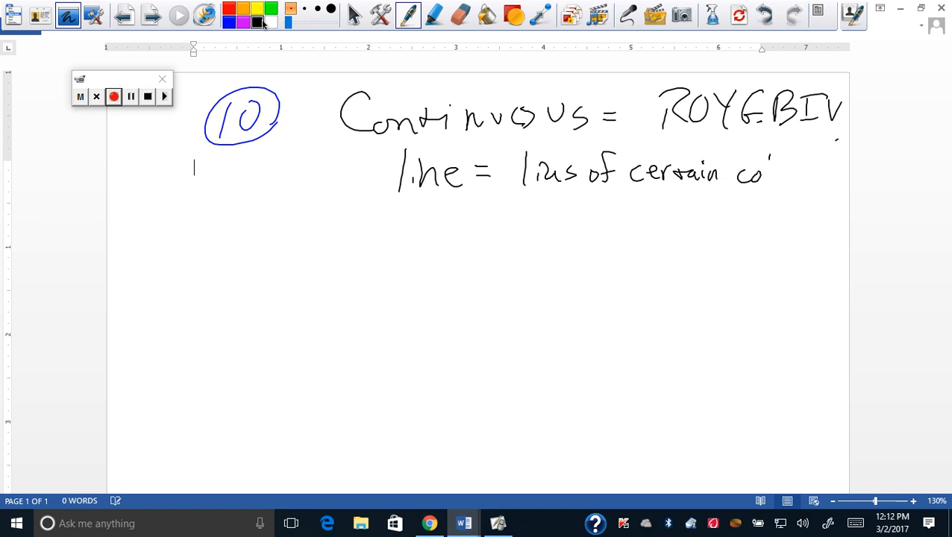
drag(761, 168, 813, 182)
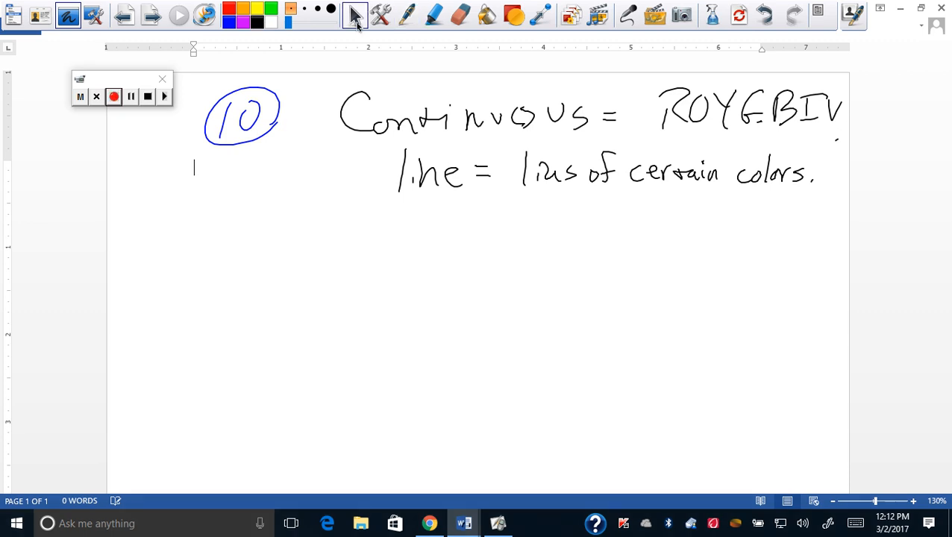
click(428, 523)
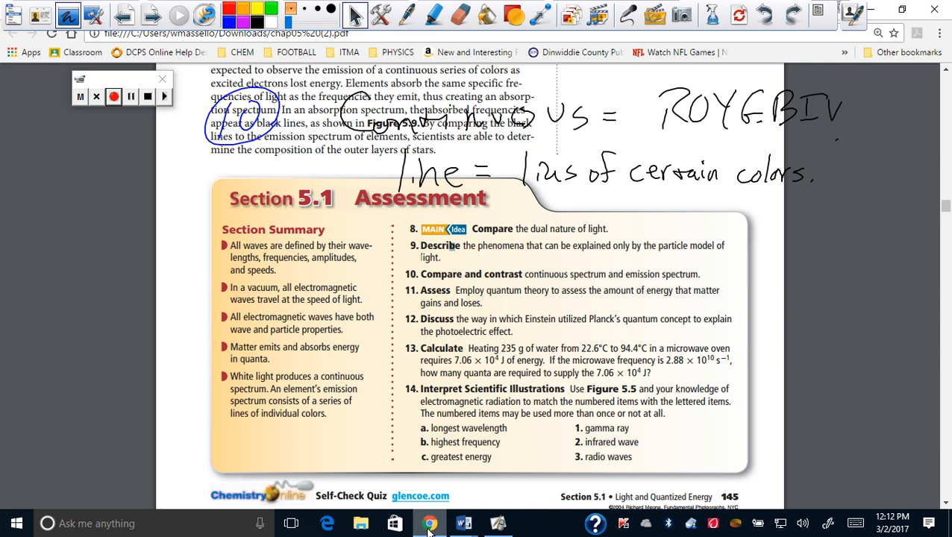
mouse_move(463, 523)
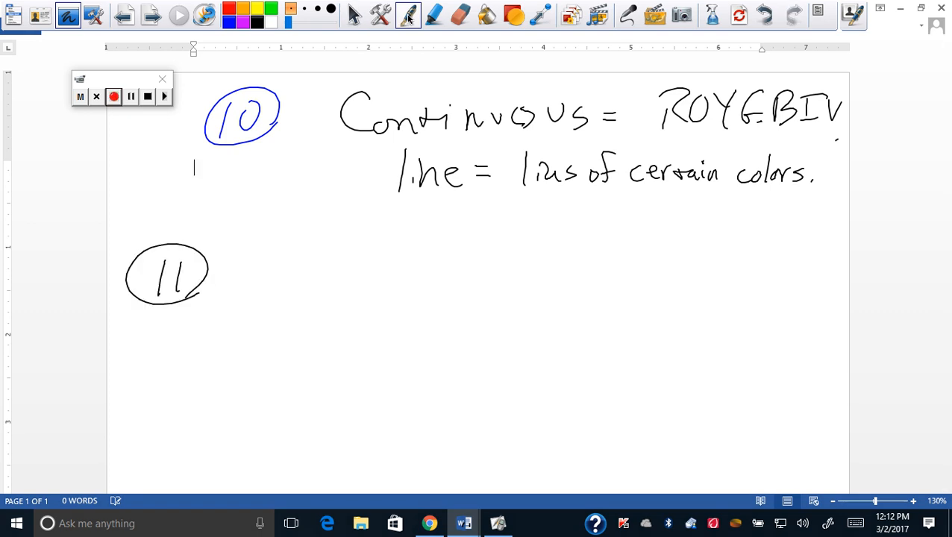
- Finish question 11's atom sketch and 'higher energy emitted' note, then exit drawing mode
drag(335, 313, 287, 365)
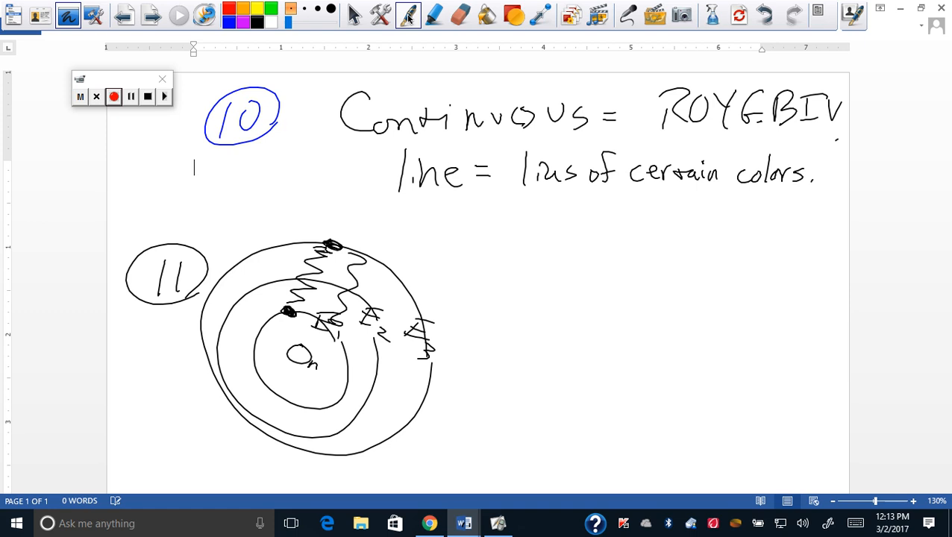
drag(425, 264, 462, 250)
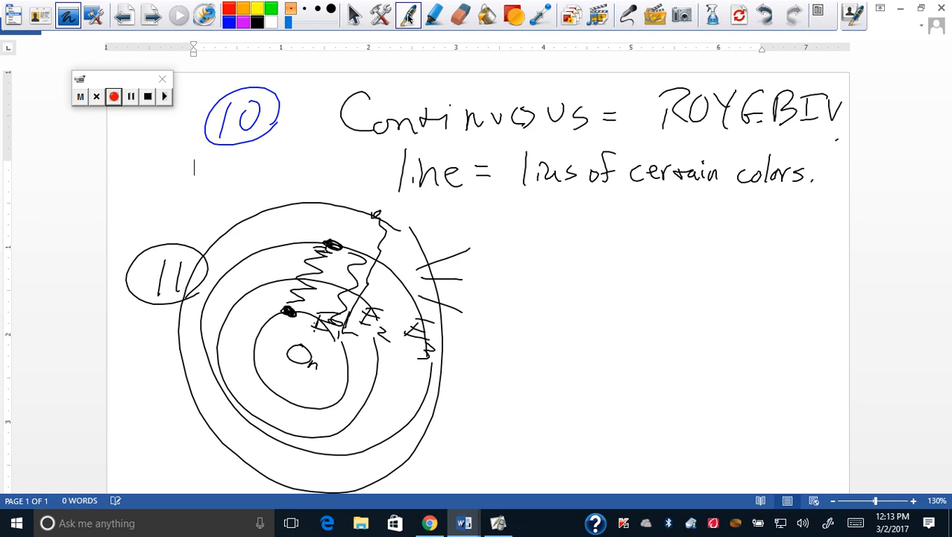
drag(507, 268, 548, 253)
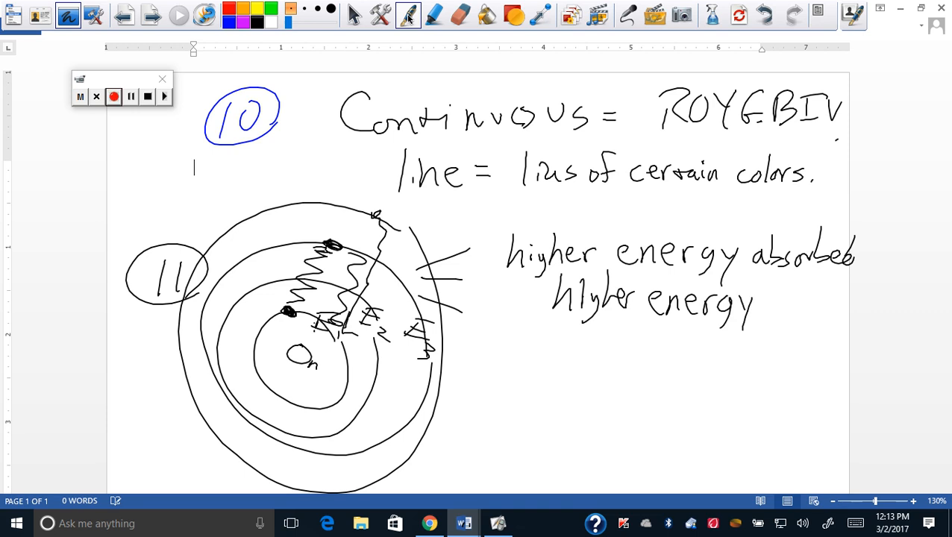
text(emitted.)
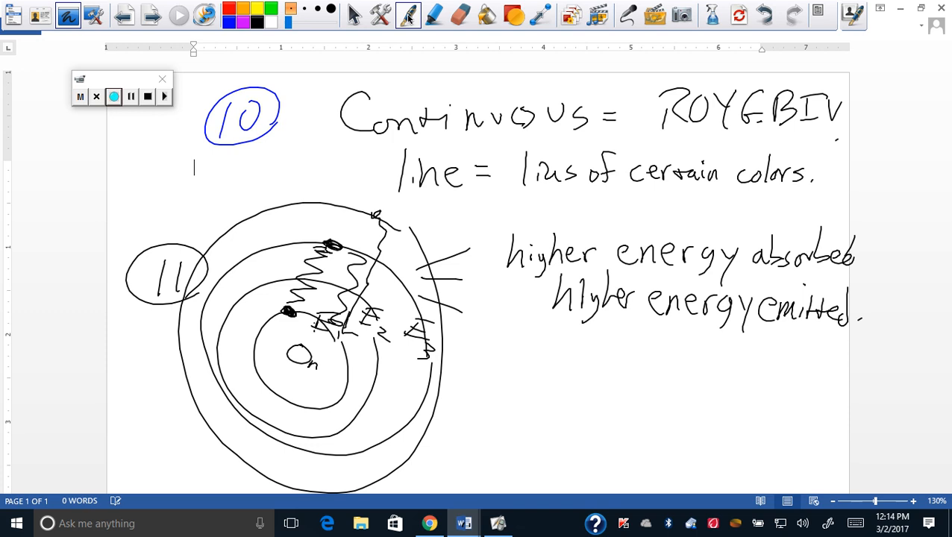
click(738, 14)
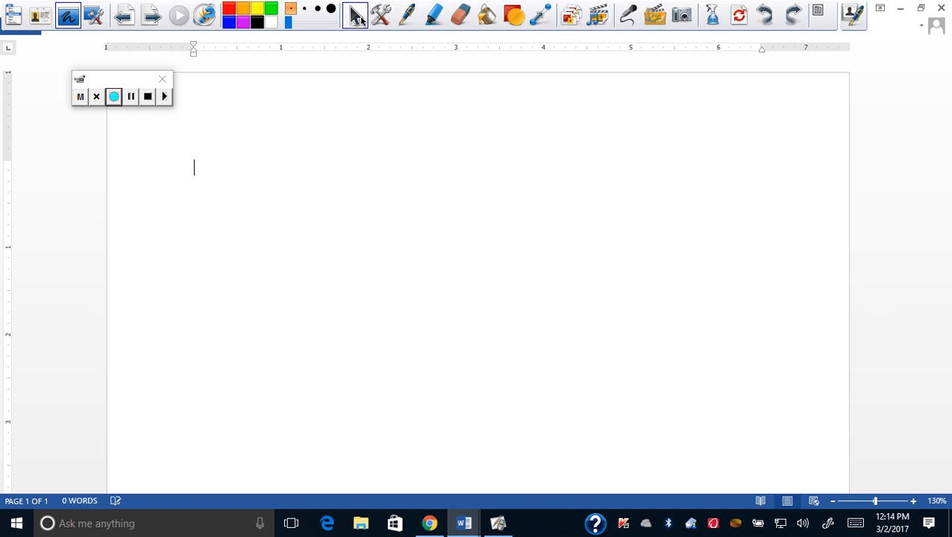
click(429, 523)
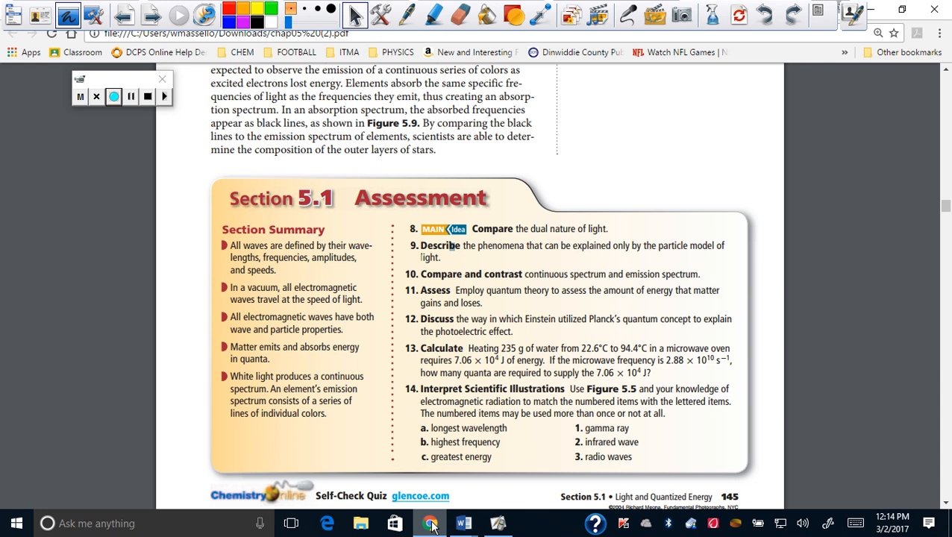
mouse_move(463, 523)
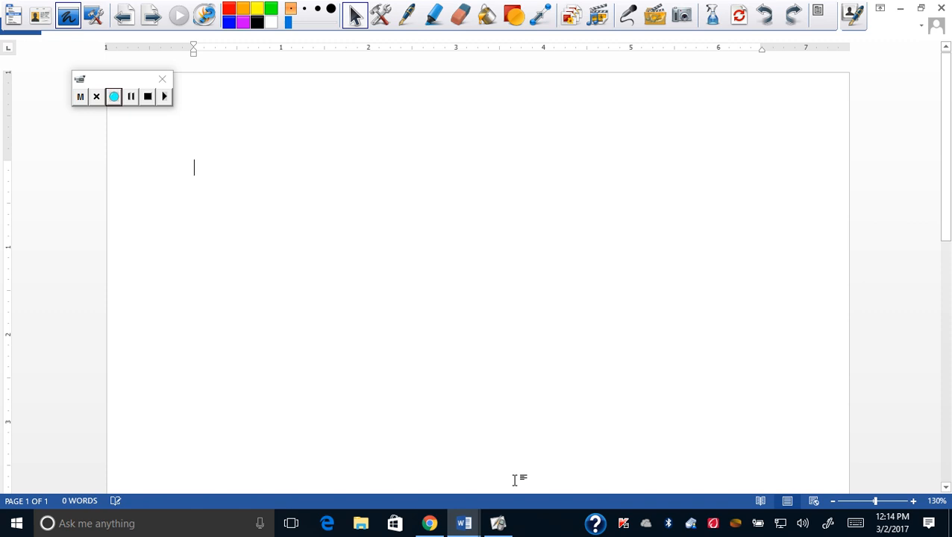
mouse_move(349, 143)
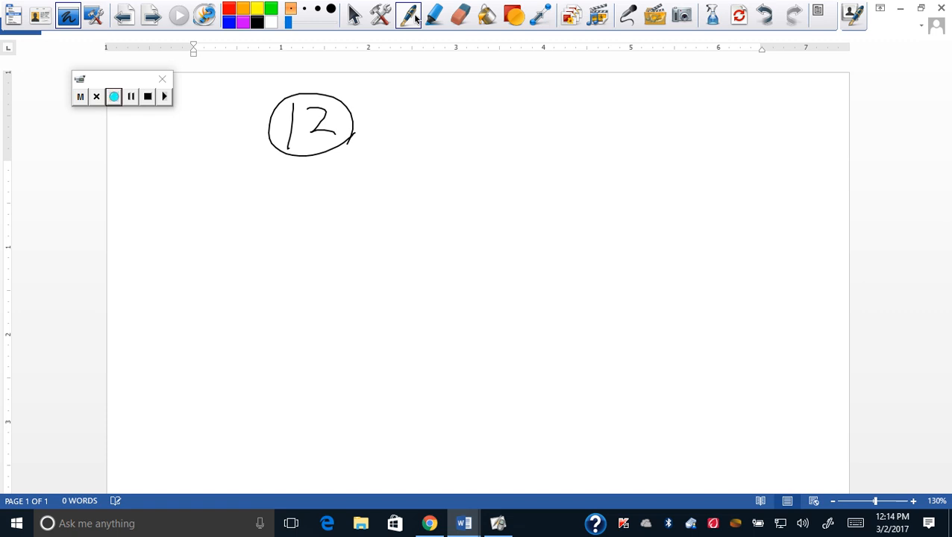
- Select the pen and outline the microwave oven box with its control panel
click(194, 167)
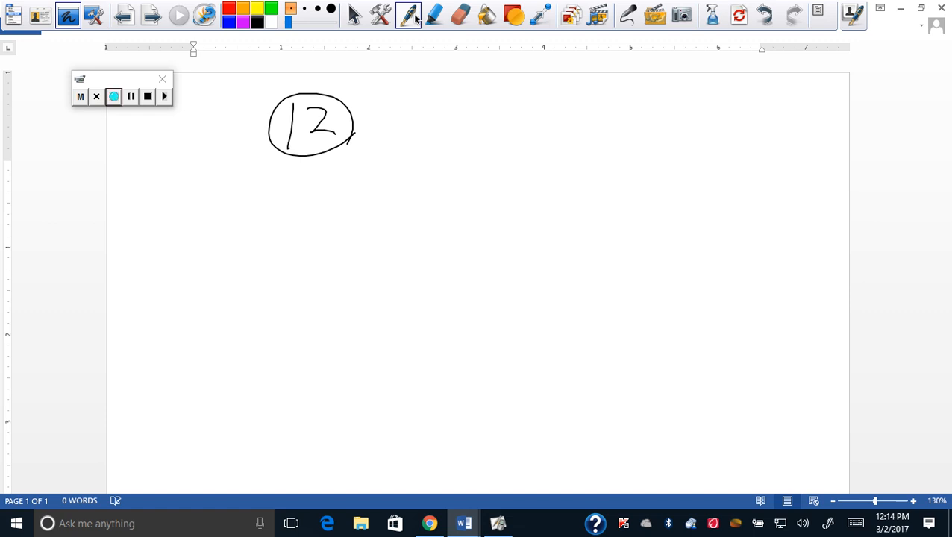
click(194, 167)
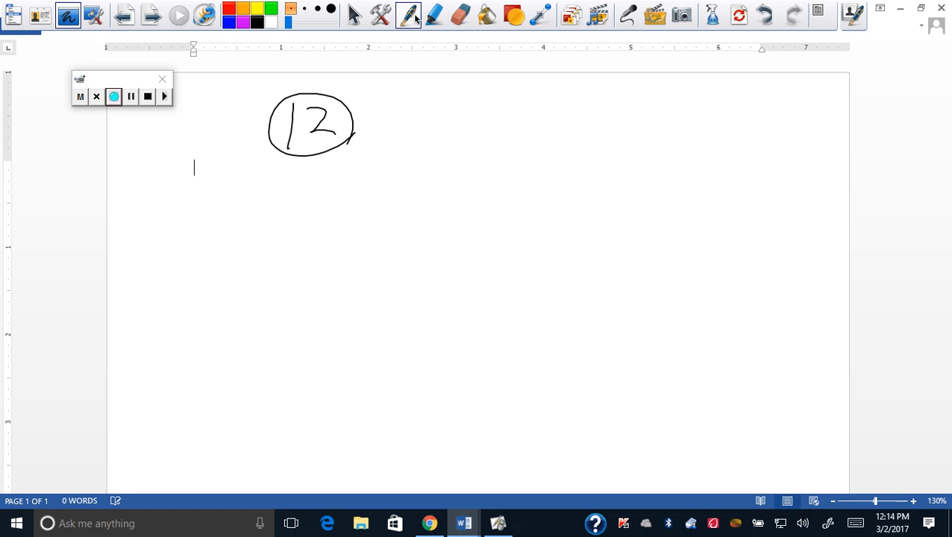
drag(455, 138, 452, 289)
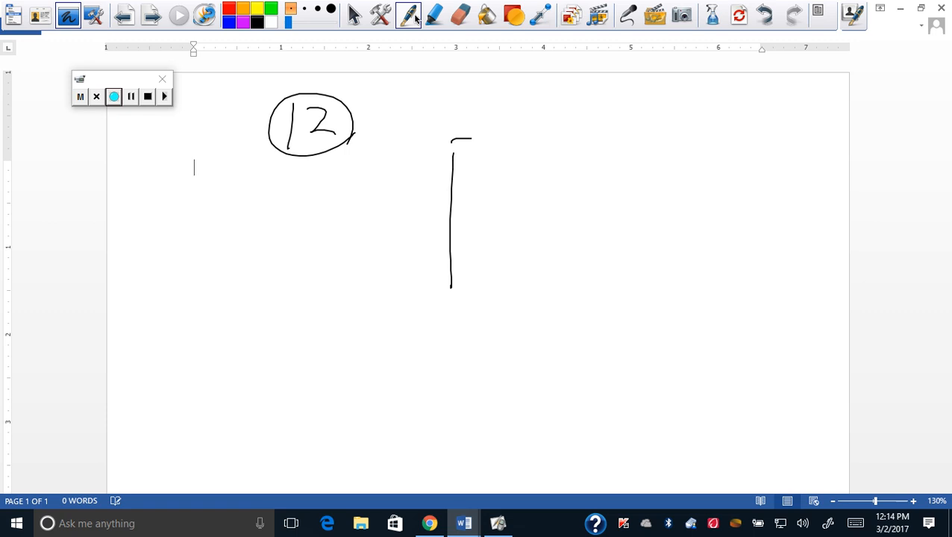
drag(451, 138, 786, 302)
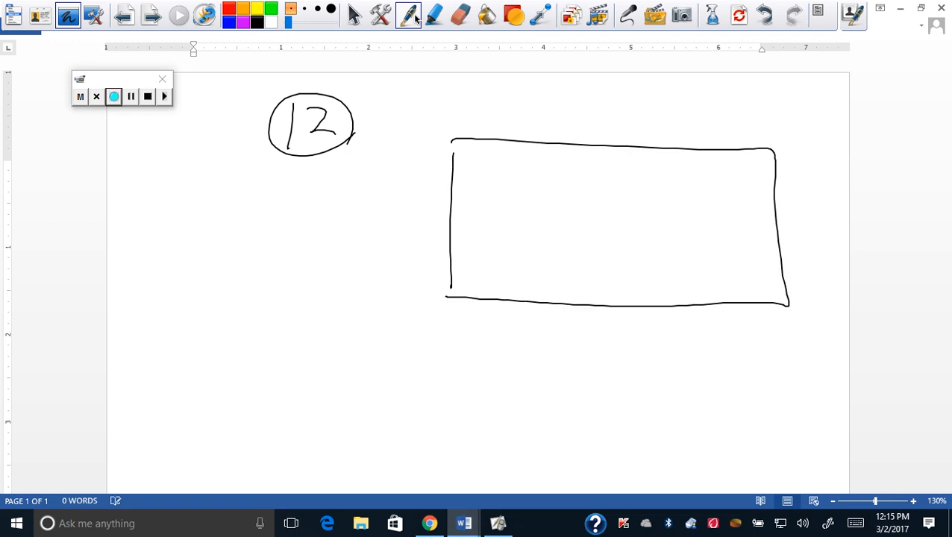
drag(722, 155, 720, 302)
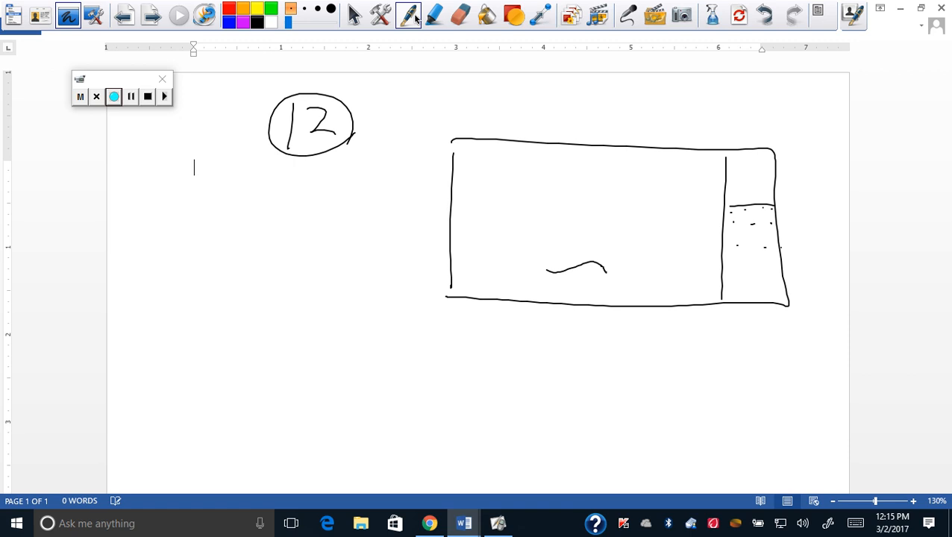
- Draw the light bulb, label it 'microwaves', and add yellow rays
drag(597, 267, 619, 269)
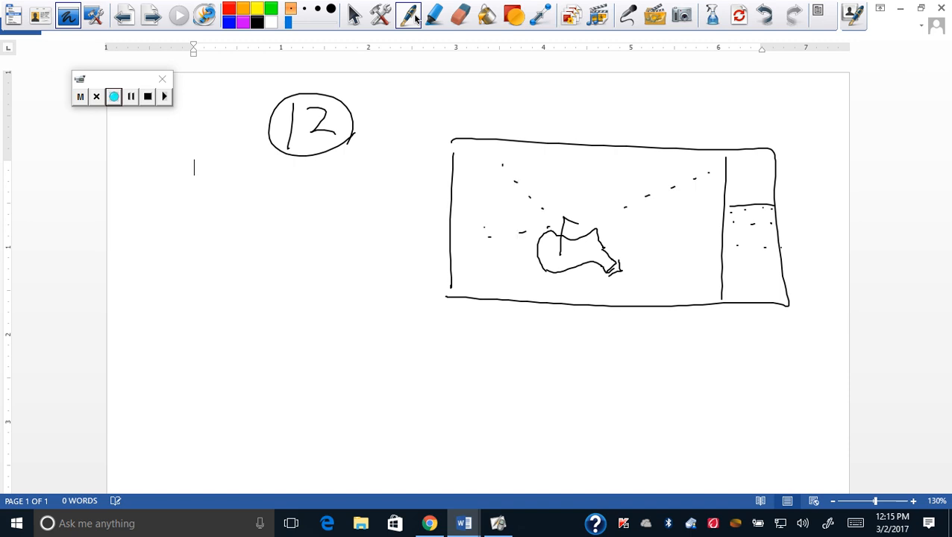
drag(641, 186, 668, 179)
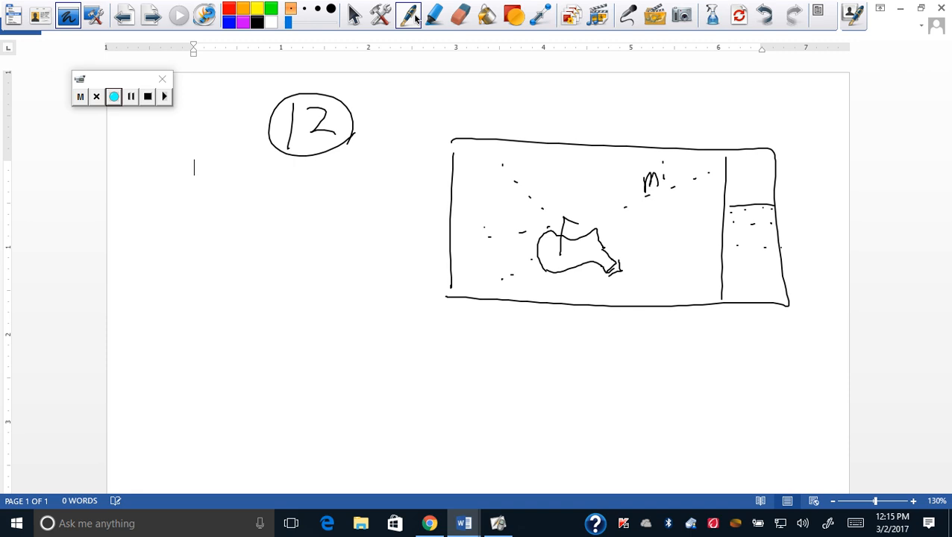
drag(667, 171, 727, 161)
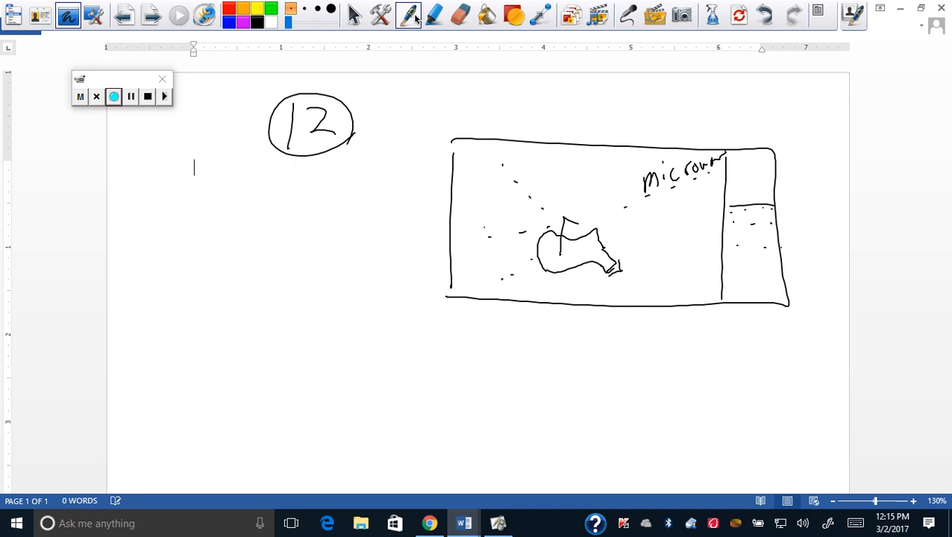
drag(716, 160, 742, 164)
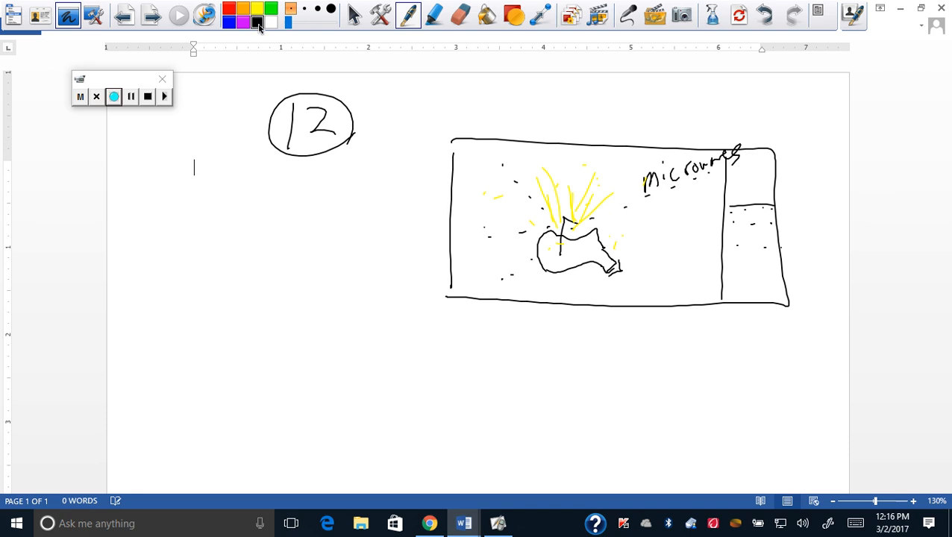
- Write 'photoelectric effect' and 'Light waves' left of the microwave sketch
drag(235, 182, 216, 238)
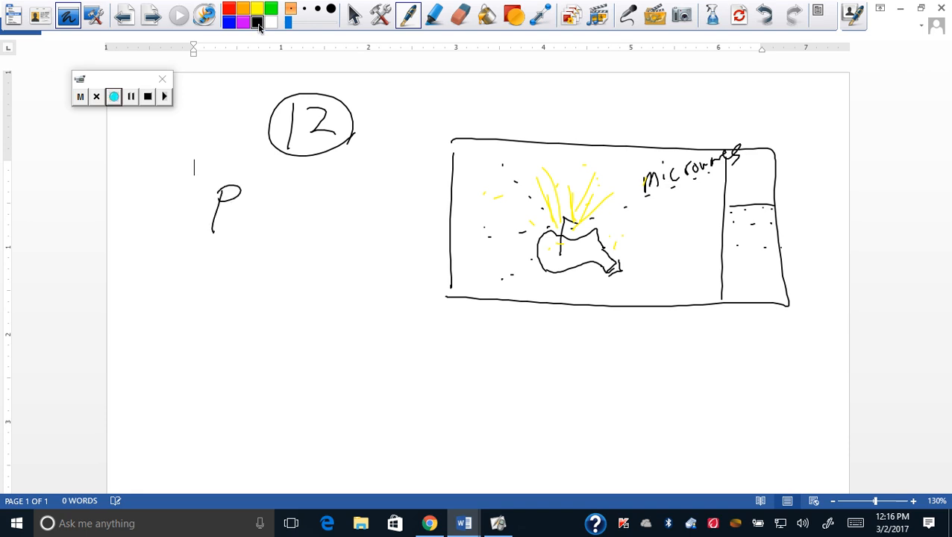
drag(239, 201, 325, 193)
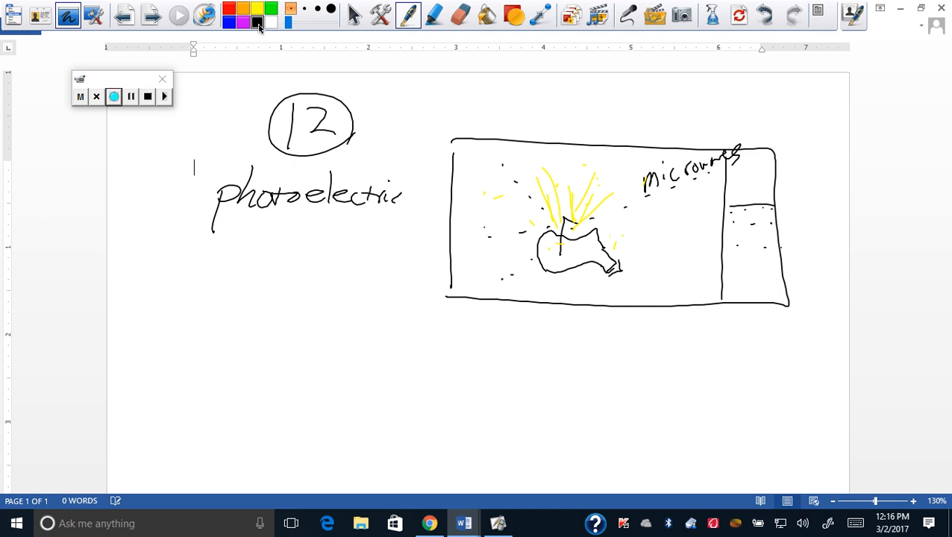
drag(290, 223, 365, 220)
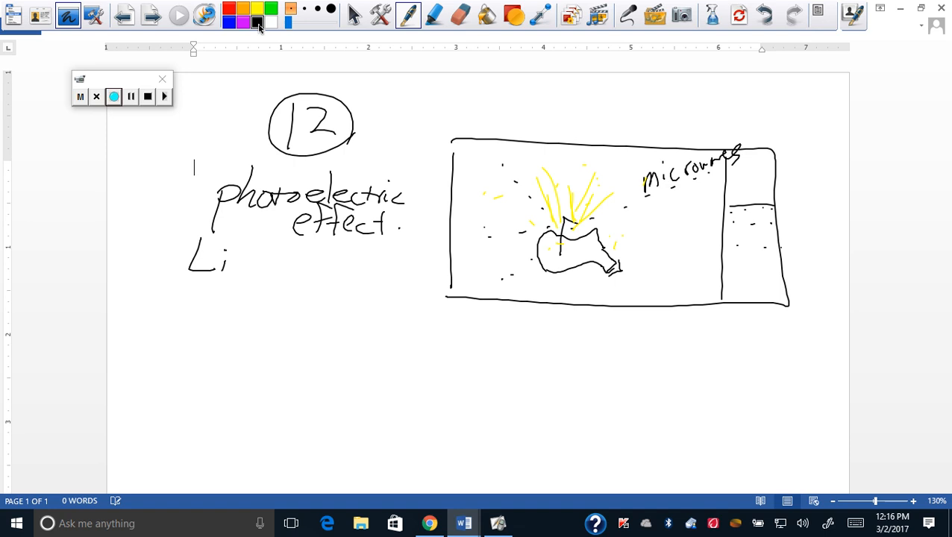
drag(238, 265, 288, 268)
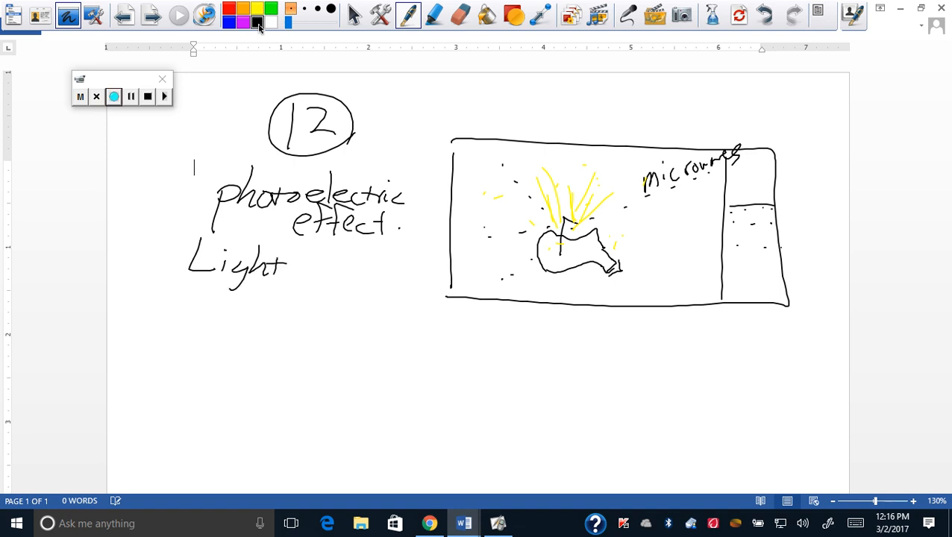
drag(299, 265, 313, 276)
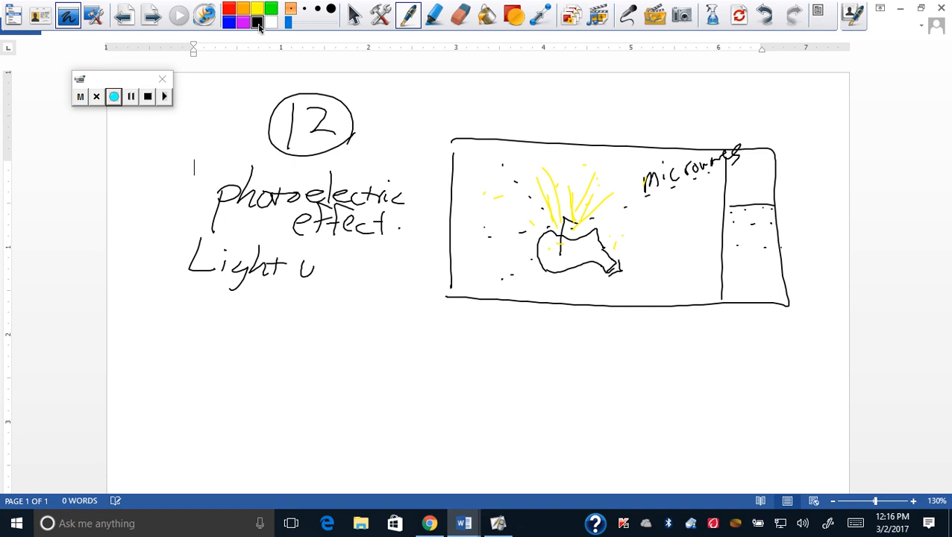
drag(314, 268, 388, 275)
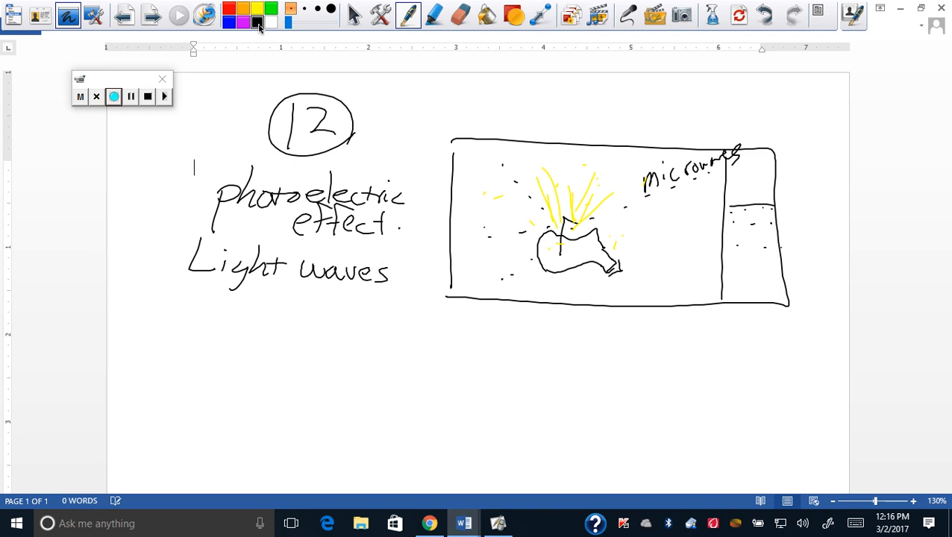
- Write 'energy waves cause electrons to jump off' below the drawing
drag(183, 302, 254, 302)
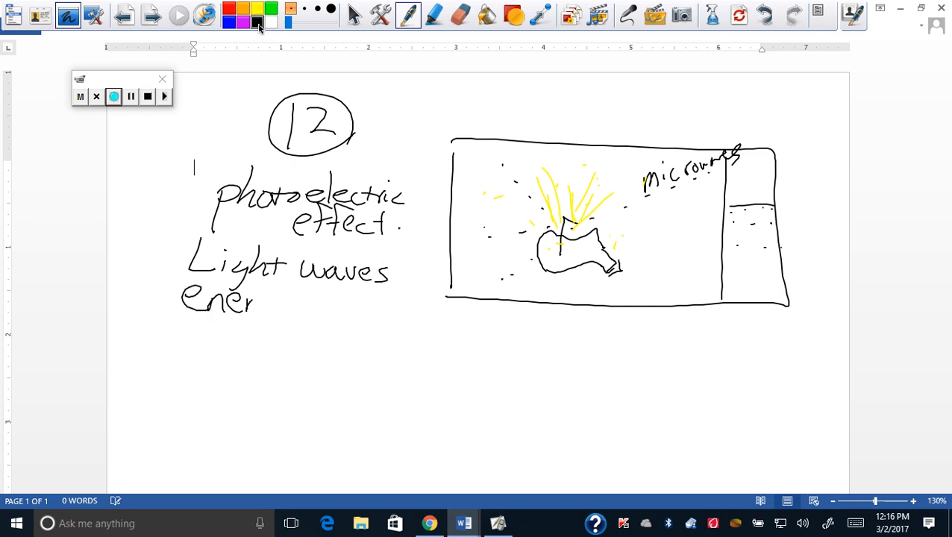
drag(257, 306, 282, 321)
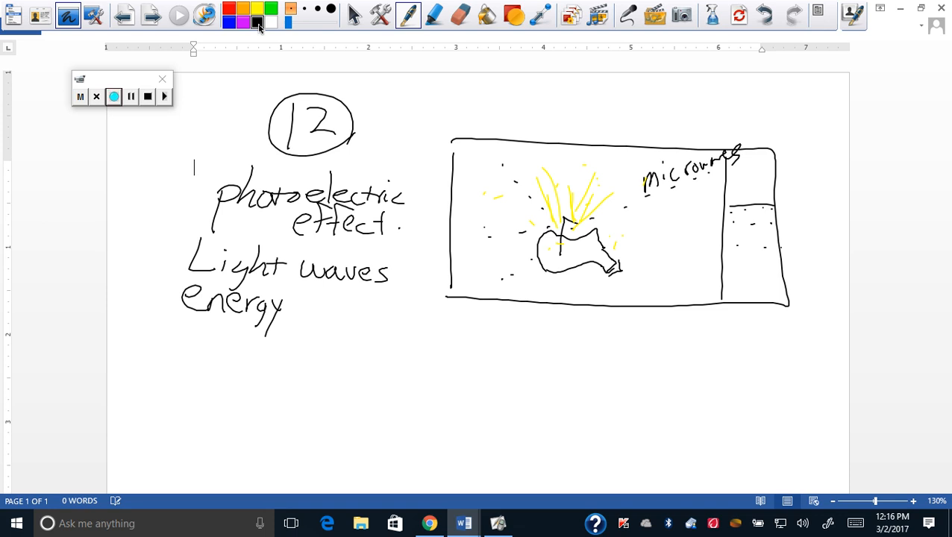
drag(298, 302, 312, 320)
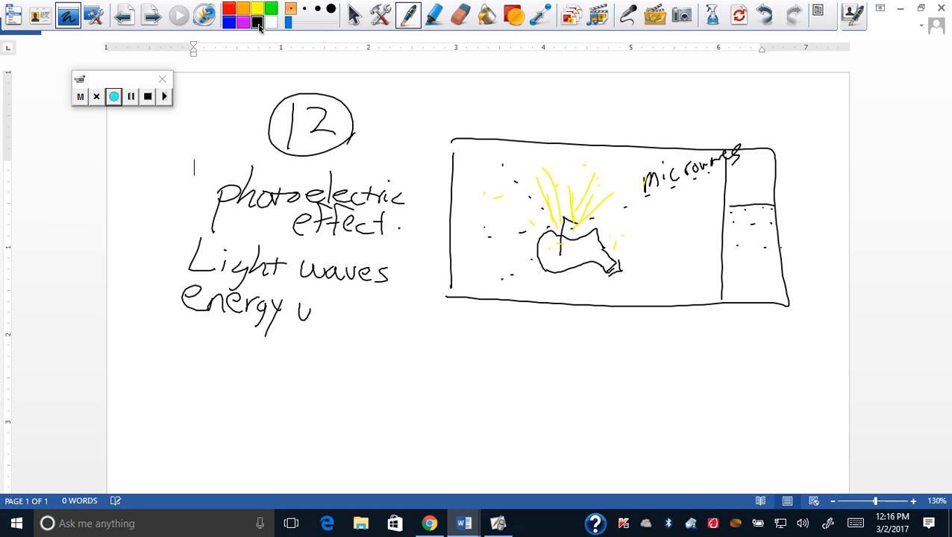
drag(291, 305, 395, 321)
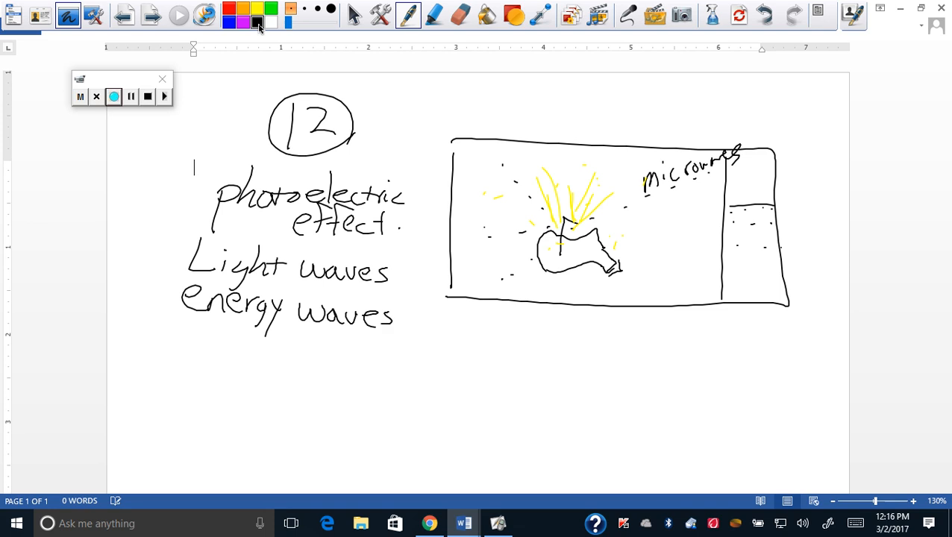
drag(429, 331, 522, 332)
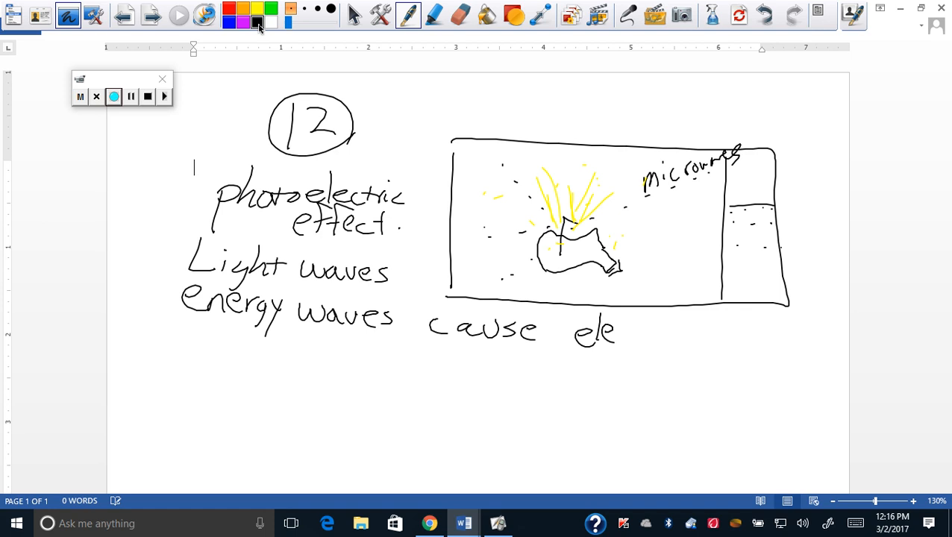
drag(619, 335, 716, 339)
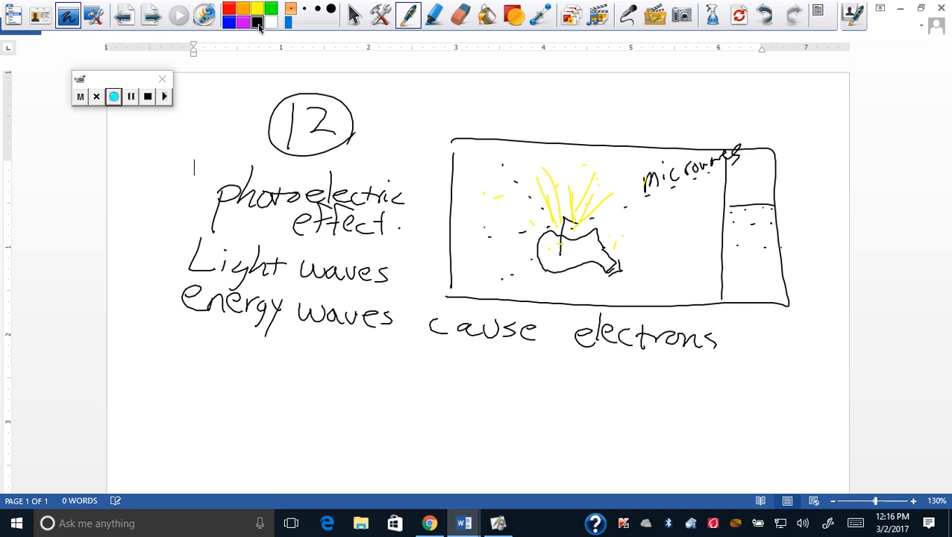
drag(739, 351, 772, 351)
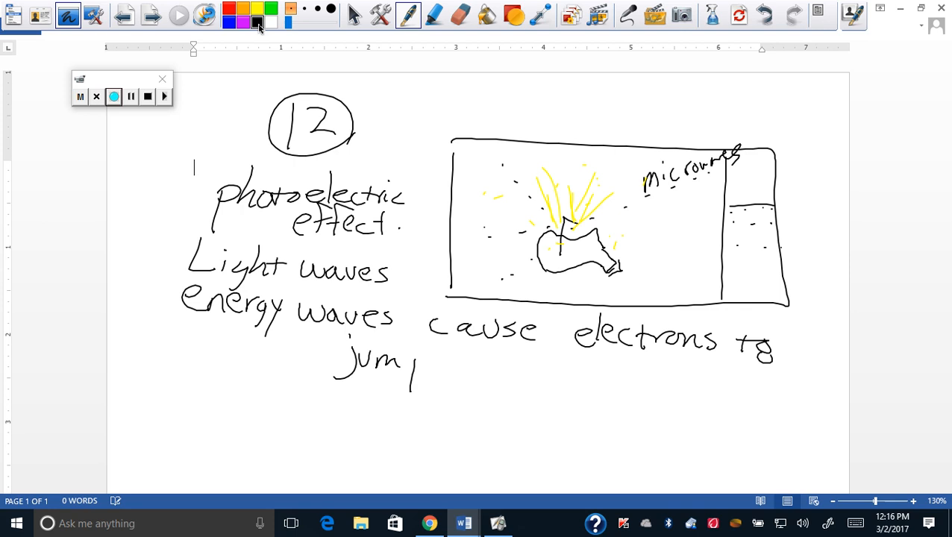
drag(407, 373, 511, 365)
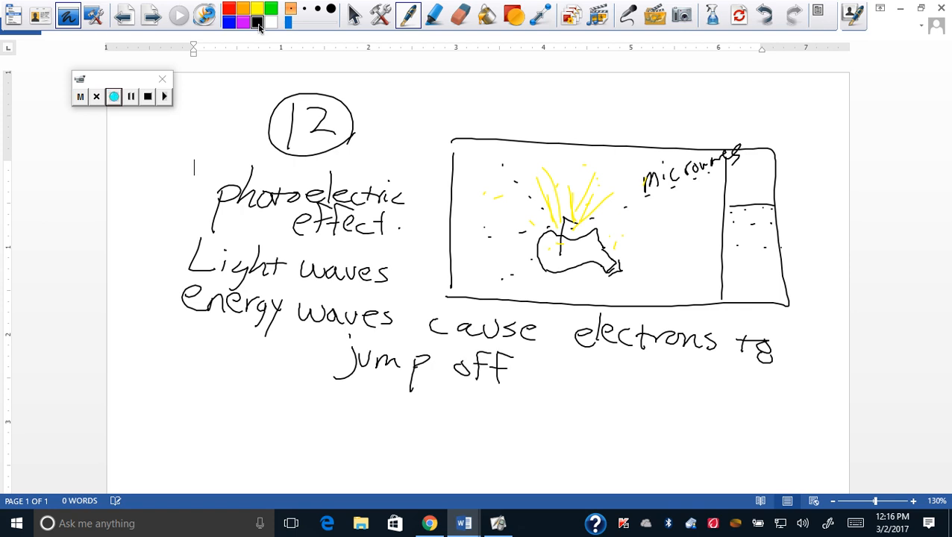